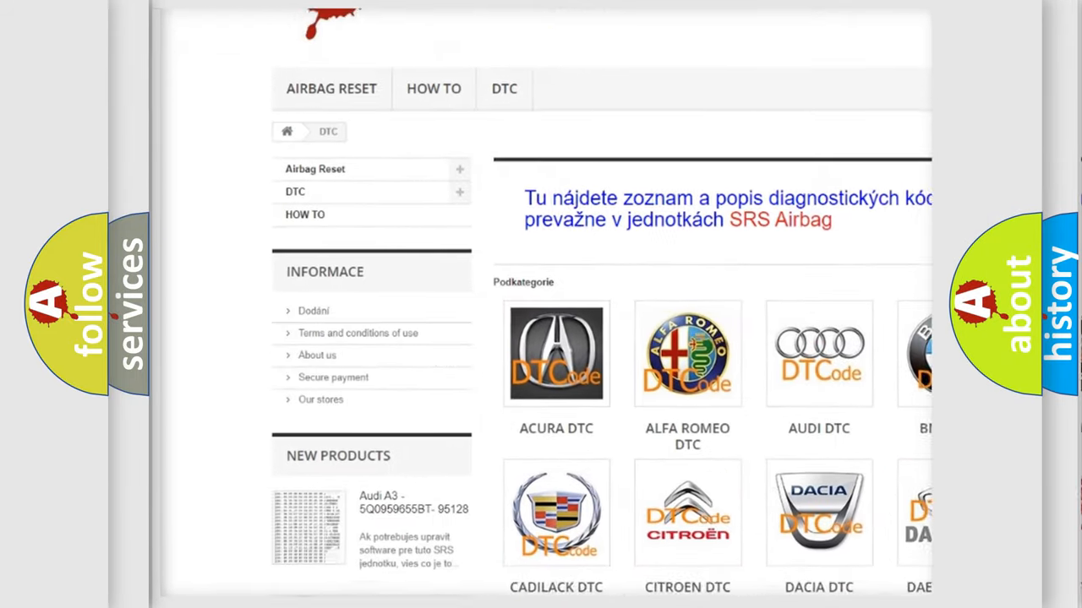
pyautogui.scroll(-3)
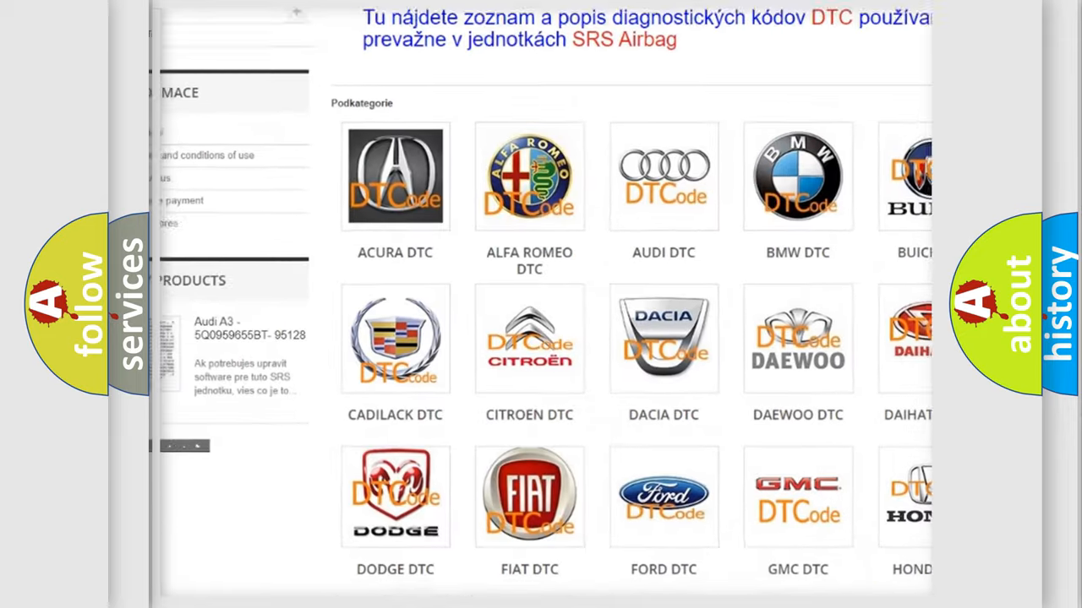
pyautogui.scroll(-3)
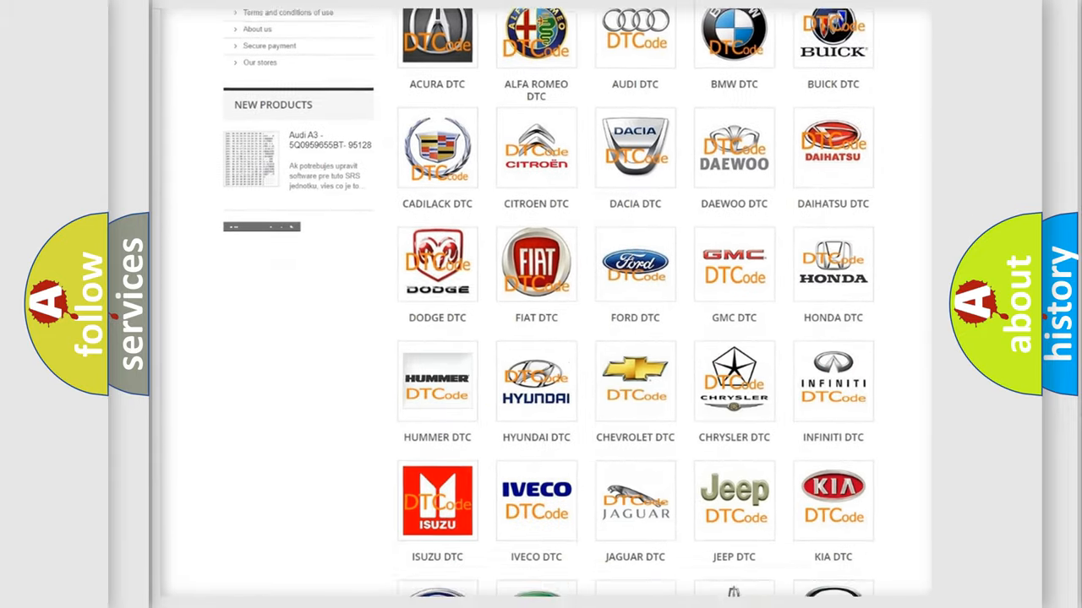
pyautogui.scroll(-3)
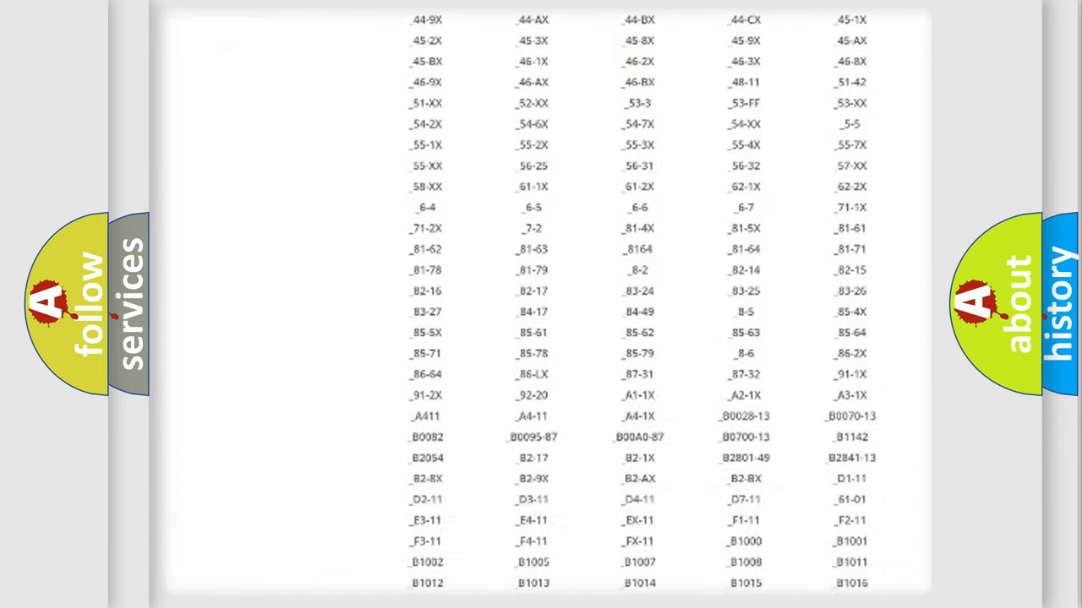
pyautogui.scroll(-3)
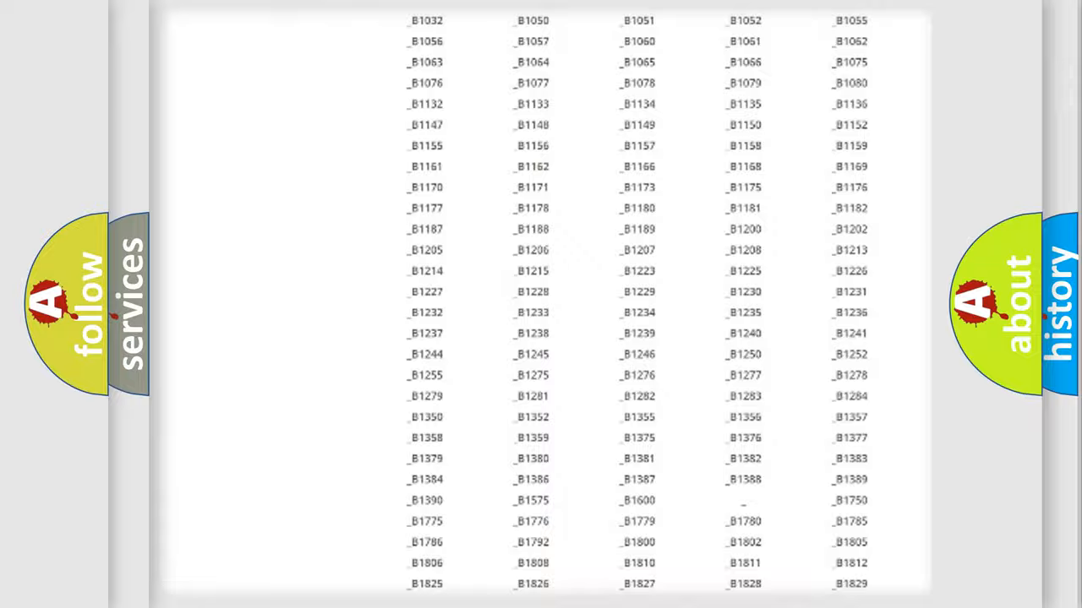